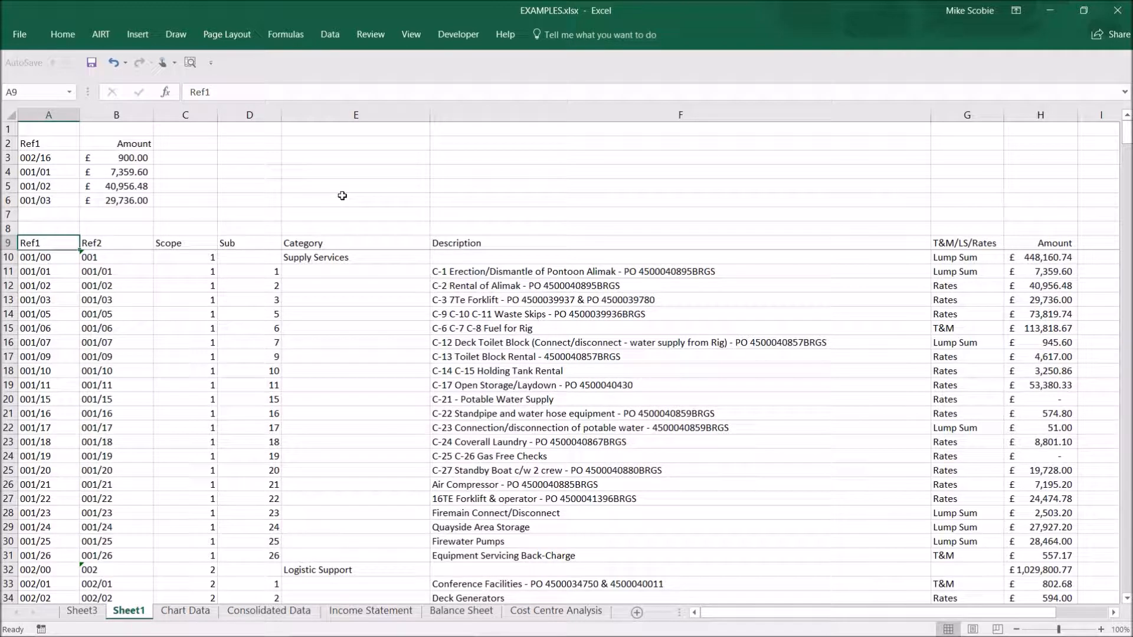
{"action": "mouse_move", "coordinate": [200, 227]}
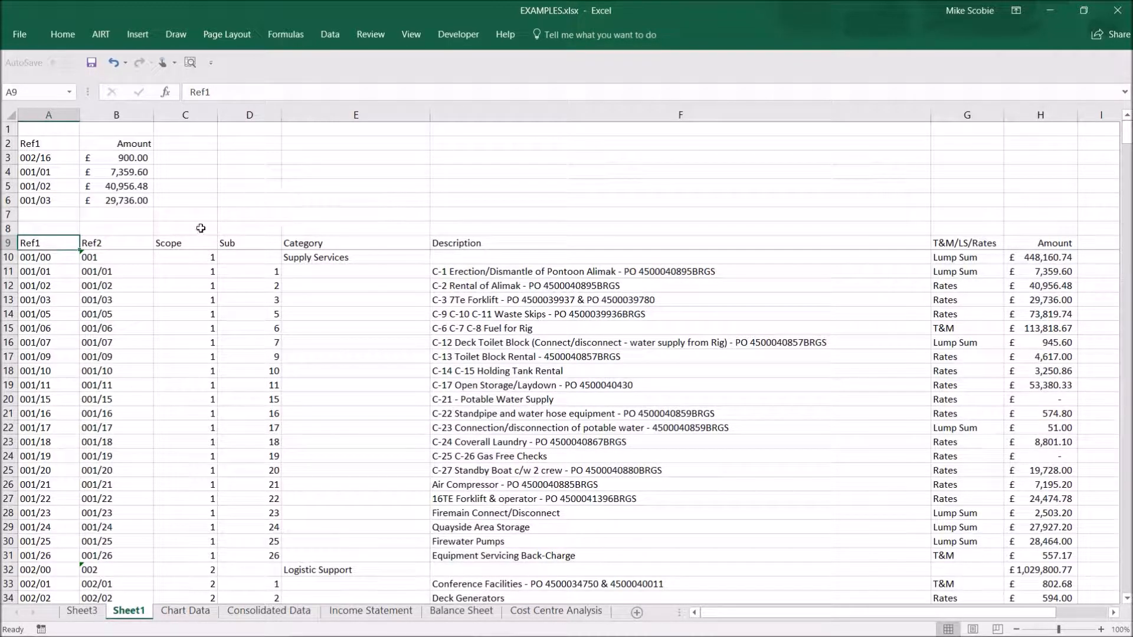
{"action": "mouse_move", "coordinate": [132, 369]}
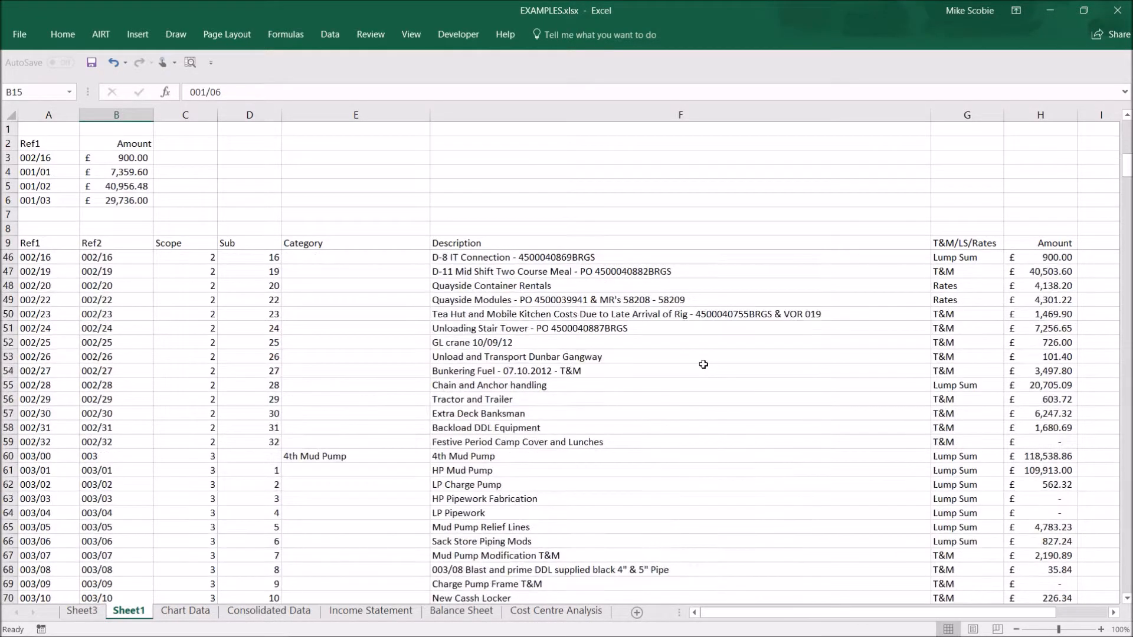
Step: Inspect the B3 VLOOKUP for ref 002/16 and its matching 900 amount in source cell H46
{"action": "scroll", "scroll_direction": "down", "scroll_amount": 3}
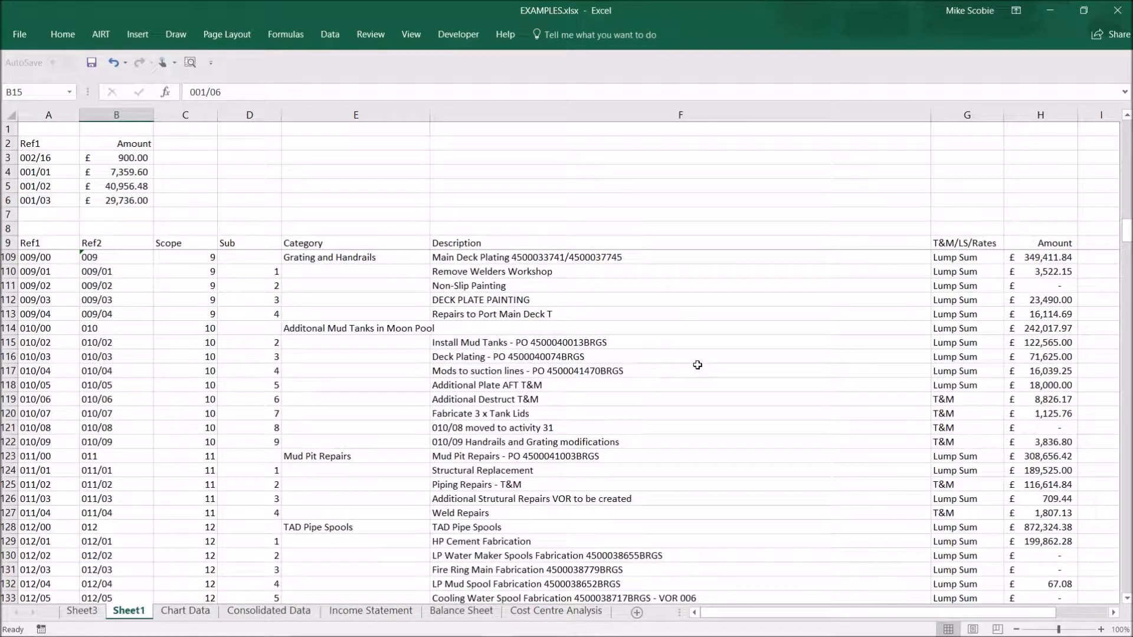
{"action": "scroll", "scroll_direction": "up", "scroll_amount": 3}
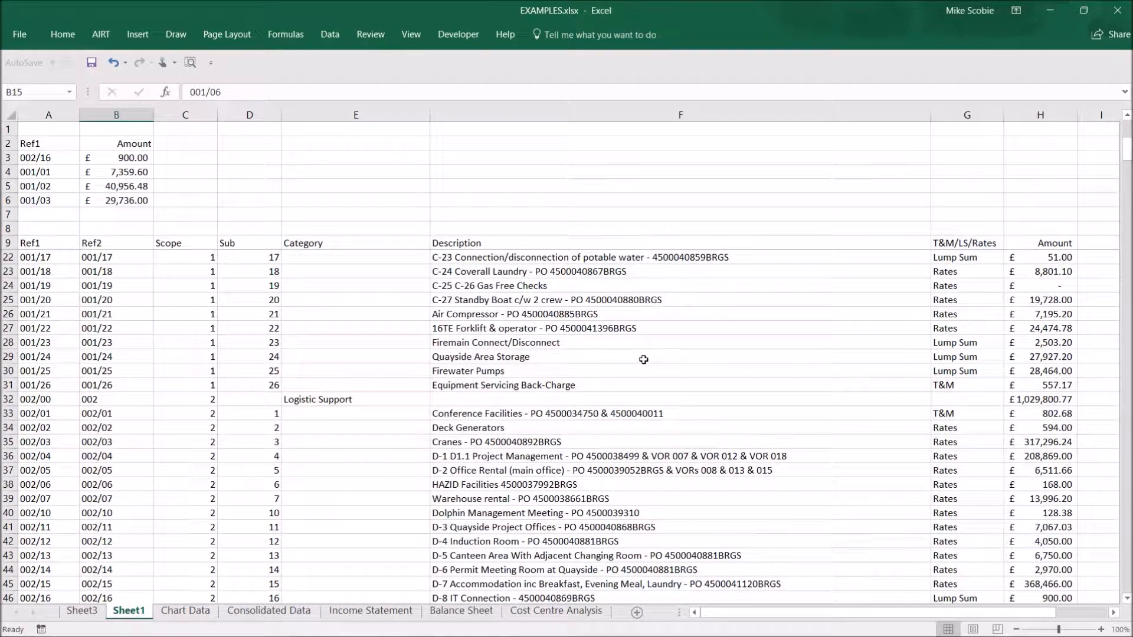
{"action": "left_click_drag", "start_coordinate": [48, 157], "coordinate": [115, 201]}
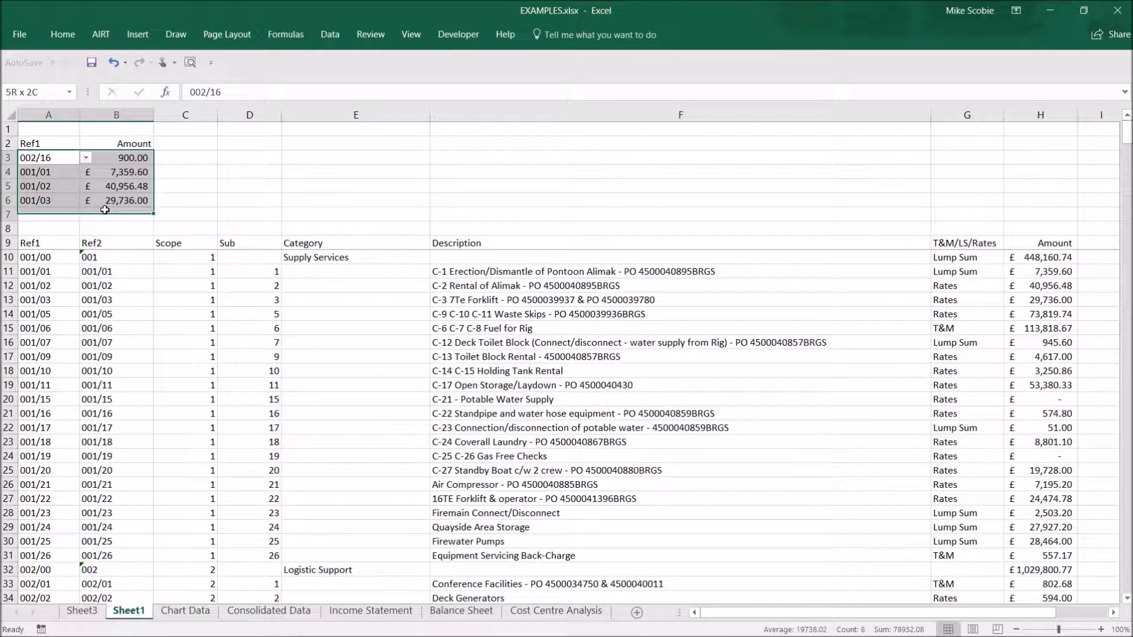
{"action": "left_click", "coordinate": [115, 157]}
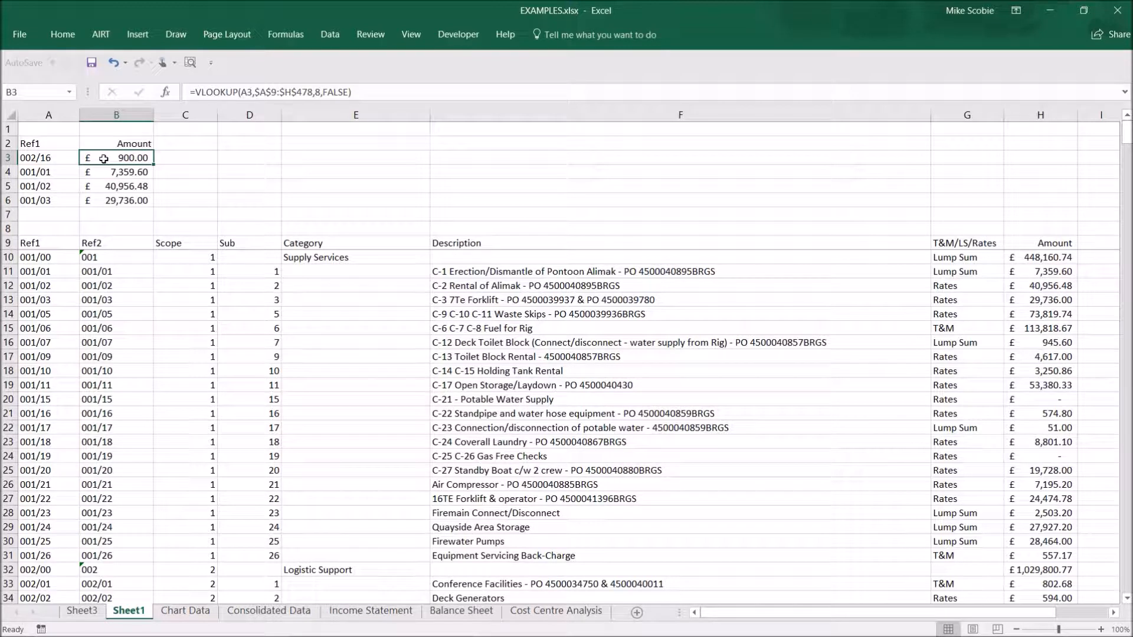
{"action": "left_click", "coordinate": [48, 157]}
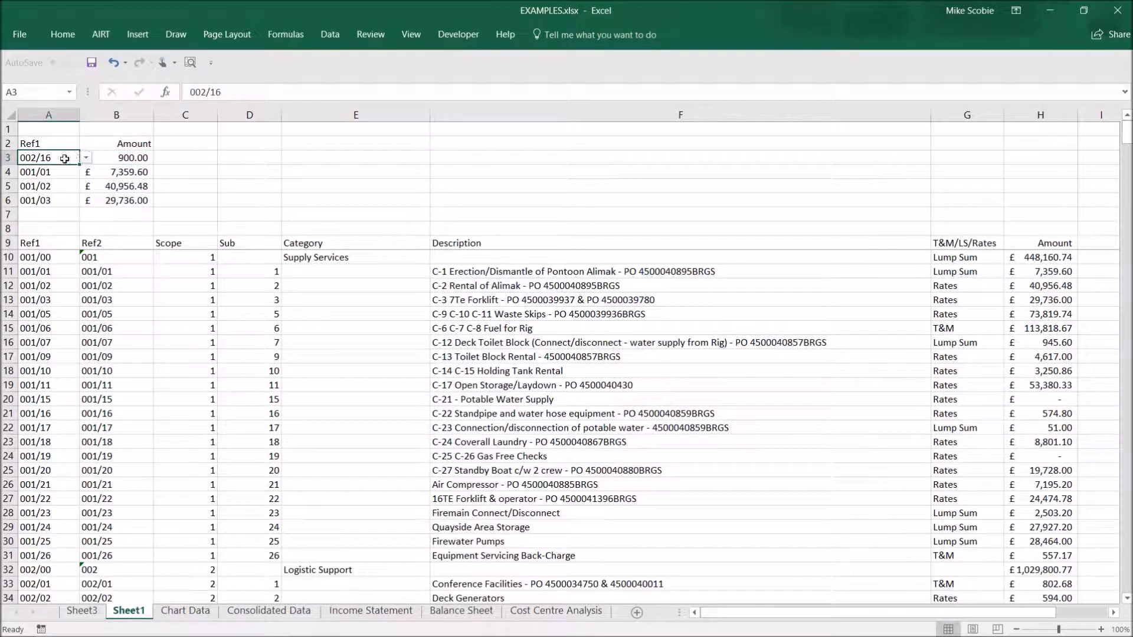
{"action": "left_click", "coordinate": [116, 455]}
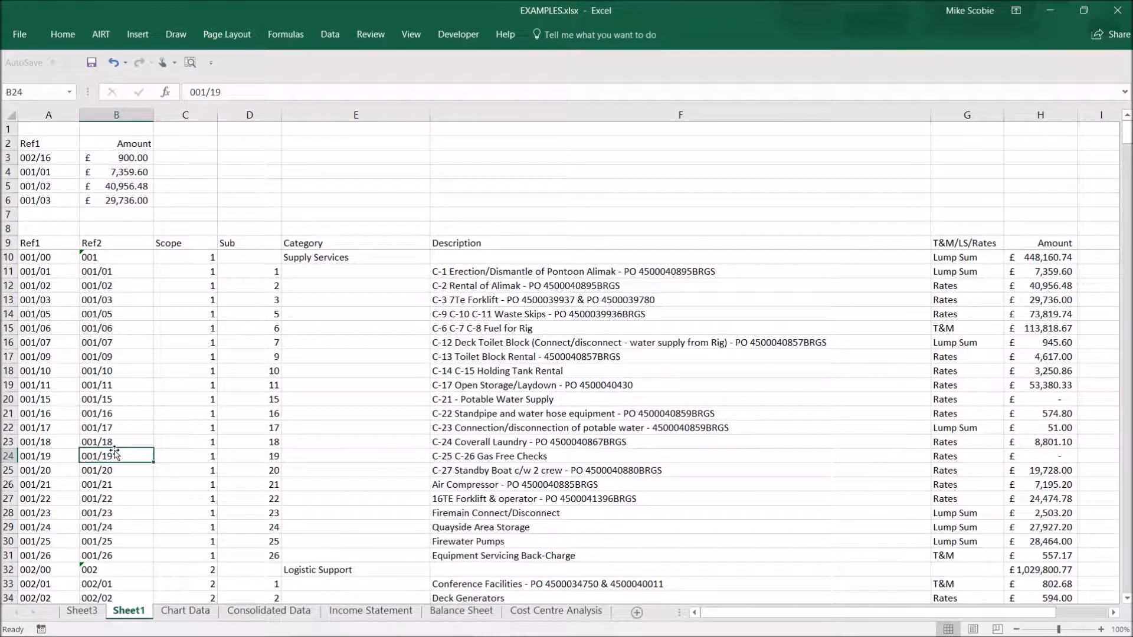
{"action": "scroll", "scroll_direction": "down", "scroll_amount": 3}
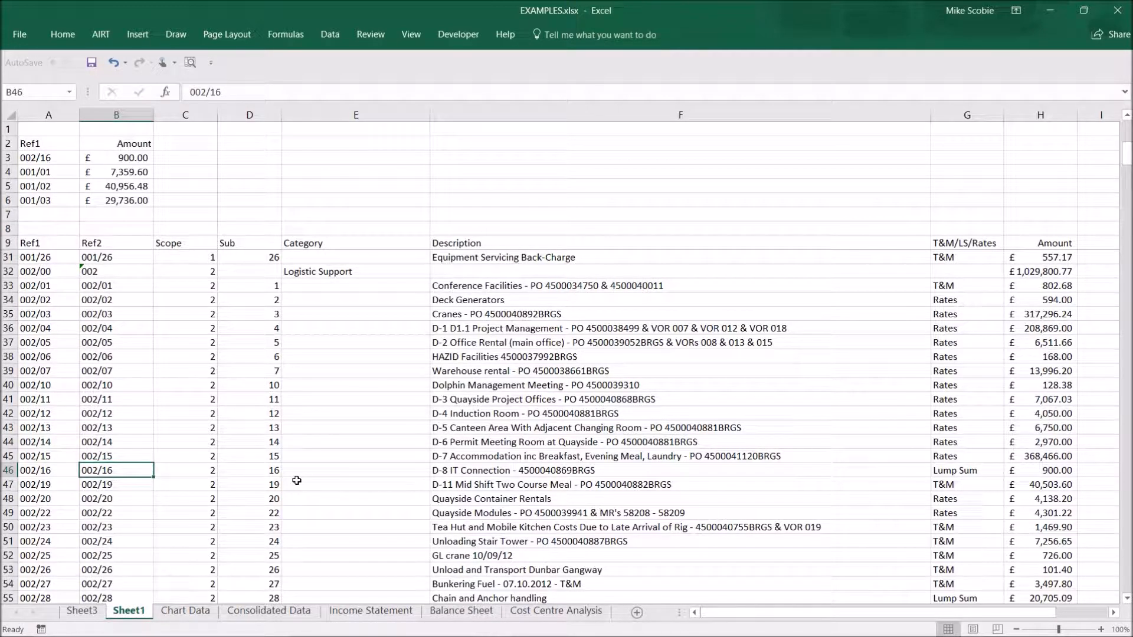
{"action": "left_click", "coordinate": [1041, 471]}
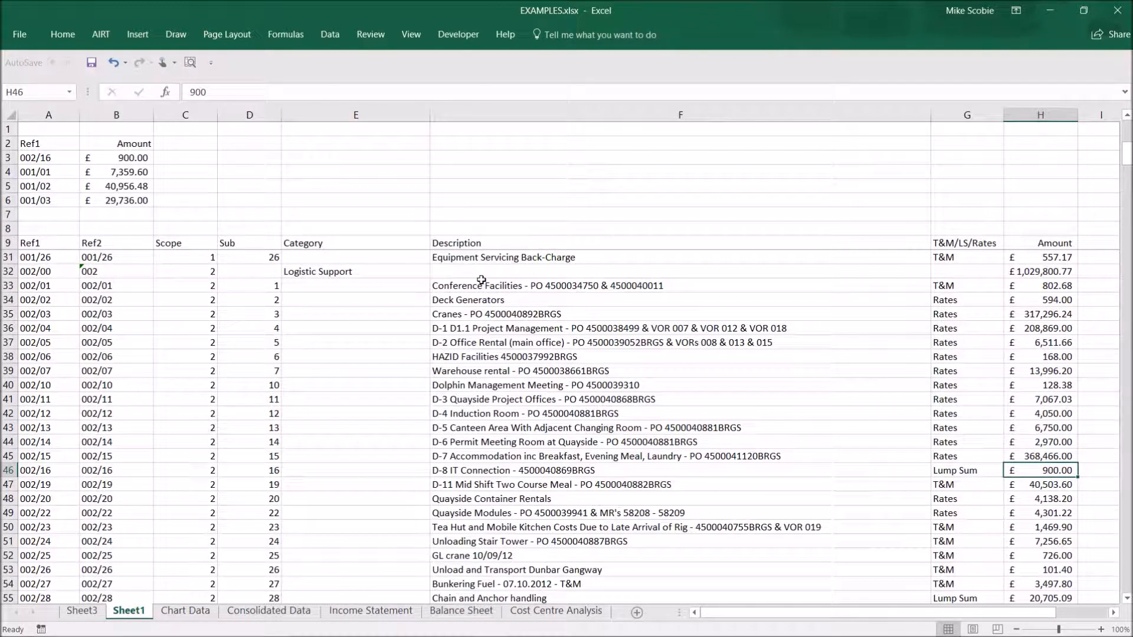
{"action": "scroll", "scroll_direction": "up", "scroll_amount": 3}
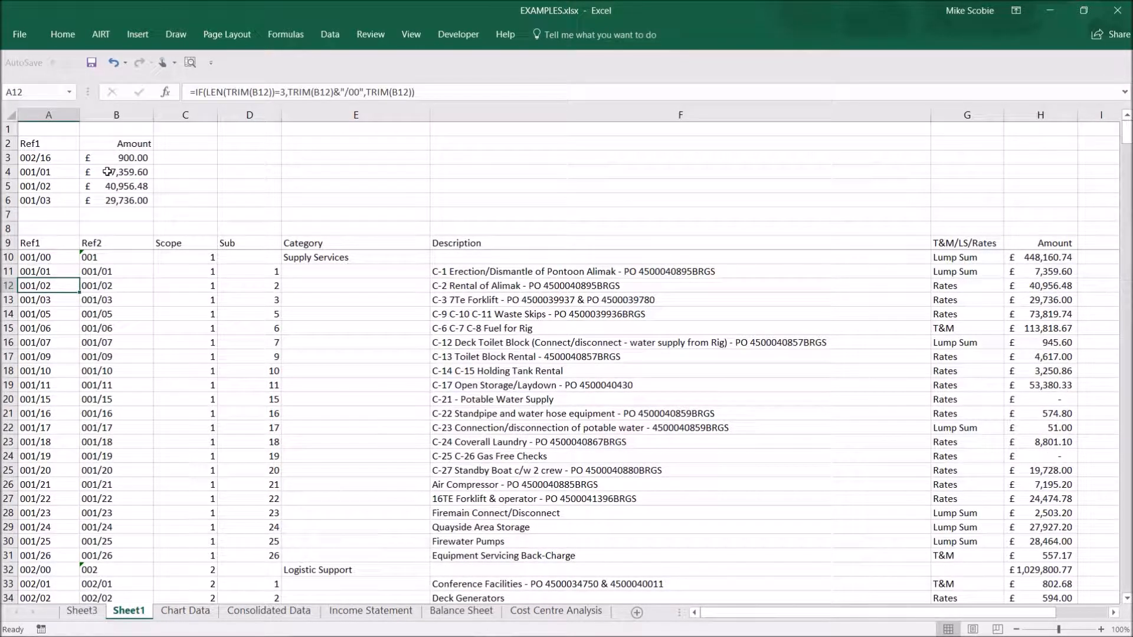
Step: Convert B3's VLOOKUP into a HyperLookup link on range Sheet1!$B$3 via AIRT and confirm
{"action": "left_click", "coordinate": [116, 157]}
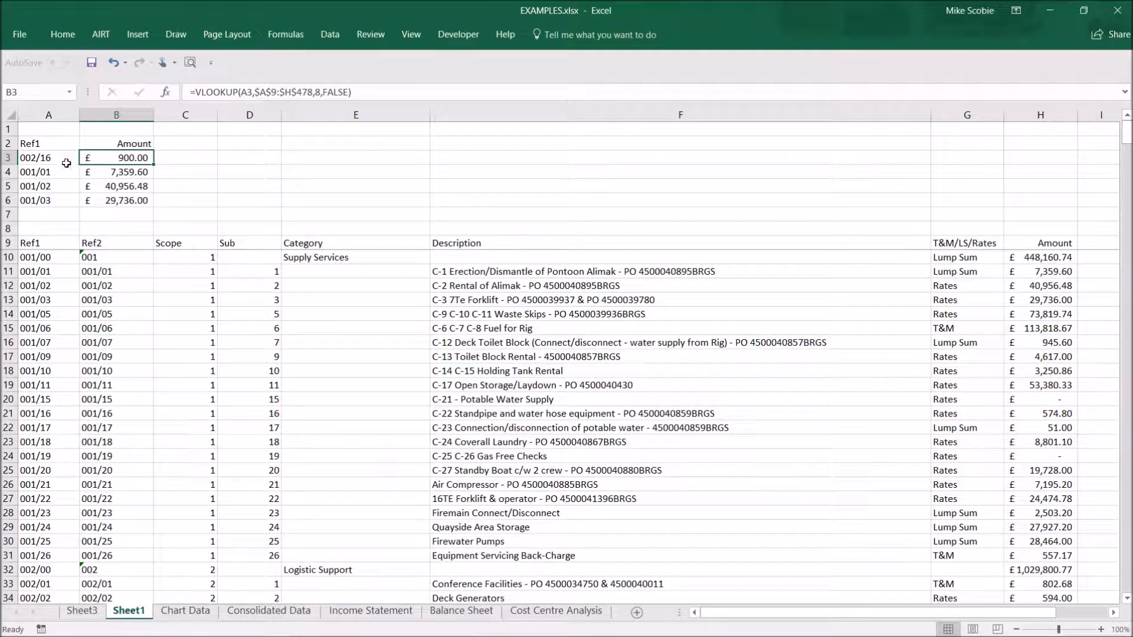
{"action": "left_click", "coordinate": [100, 34]}
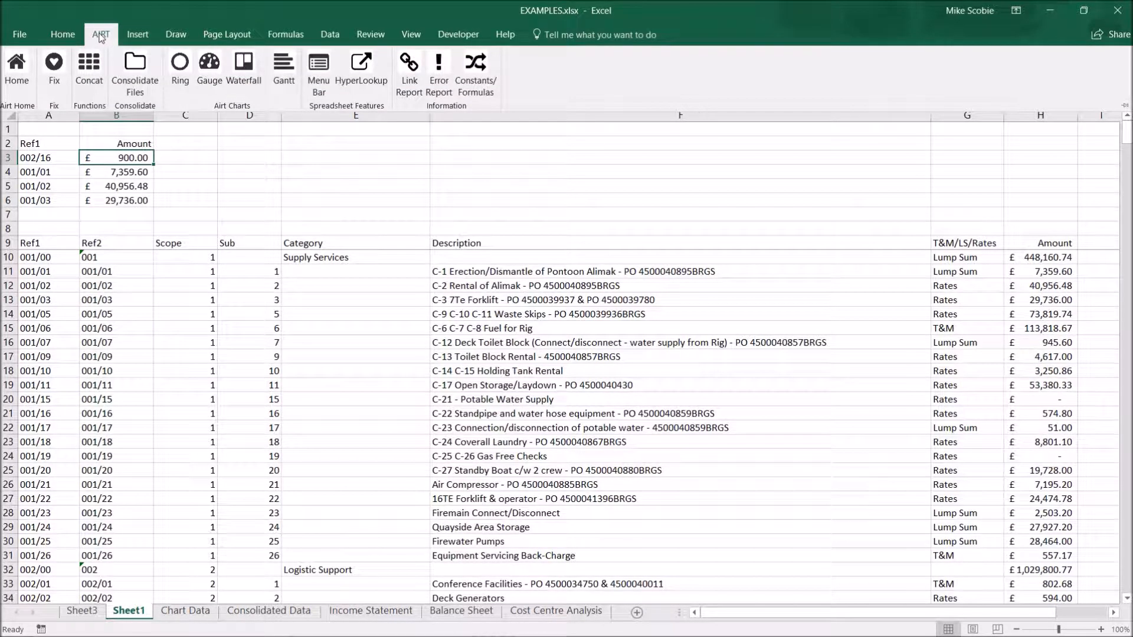
{"action": "mouse_move", "coordinate": [361, 68]}
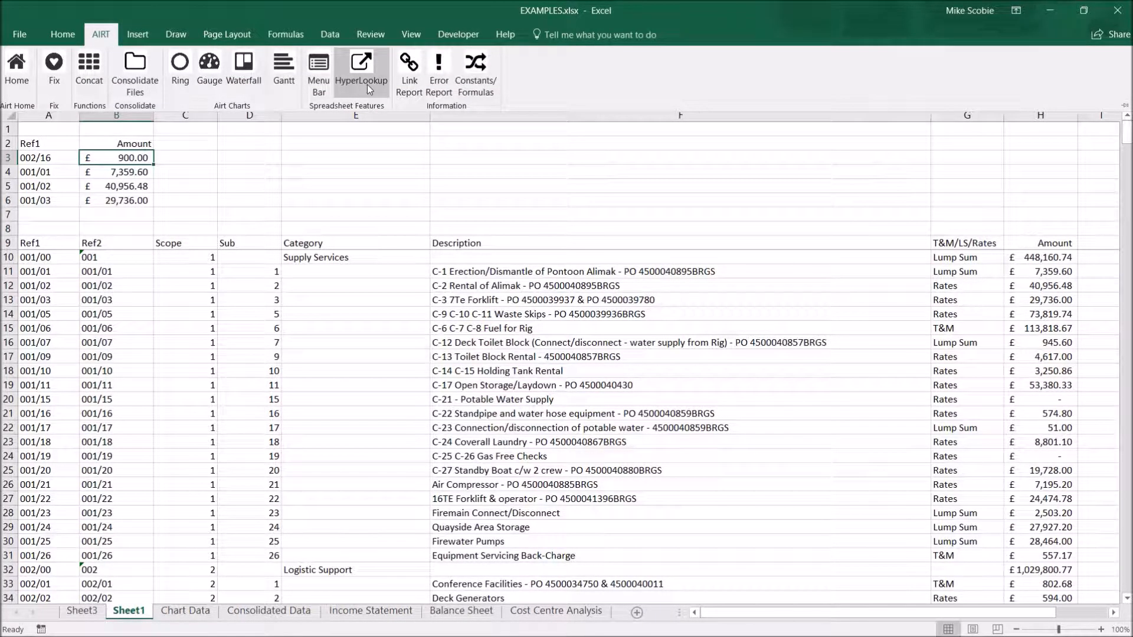
{"action": "left_click", "coordinate": [361, 68]}
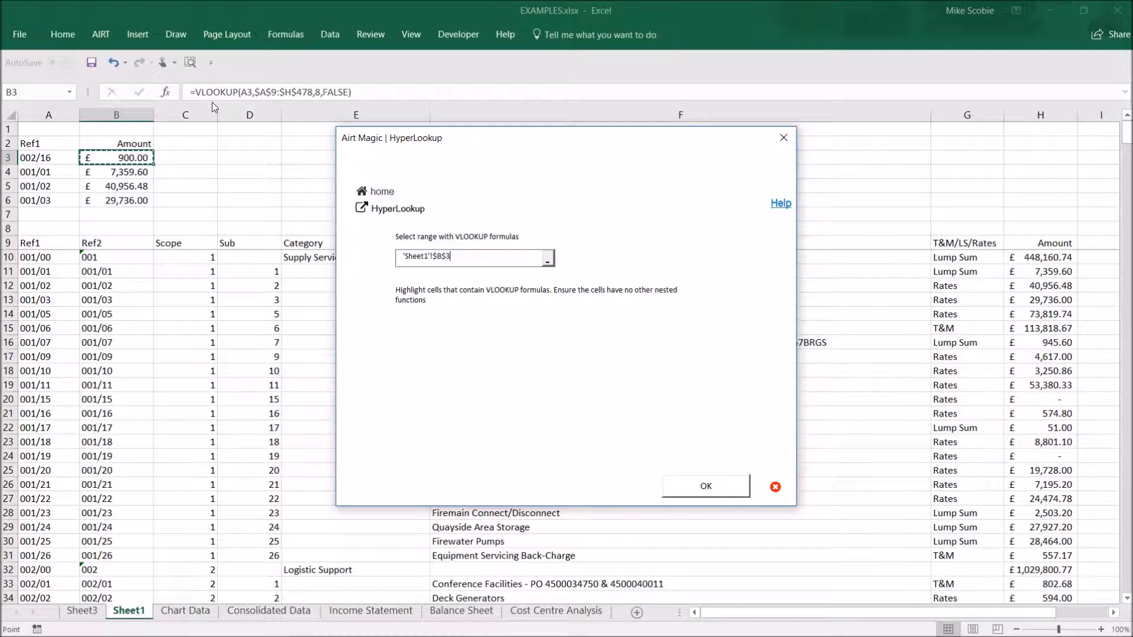
{"action": "mouse_move", "coordinate": [268, 106]}
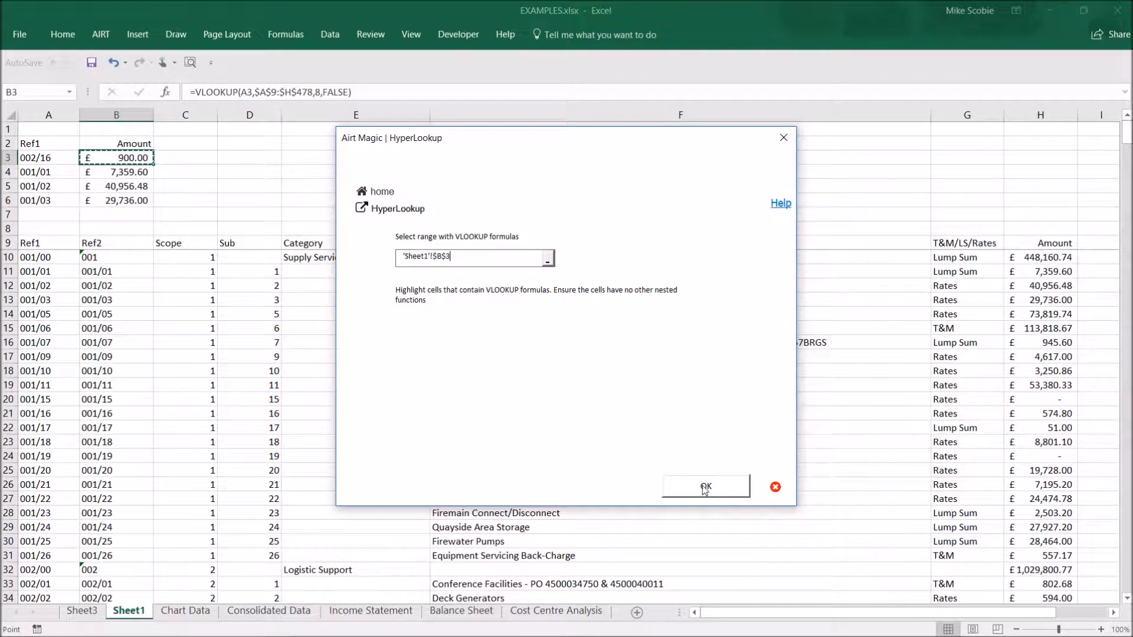
{"action": "left_click", "coordinate": [705, 487]}
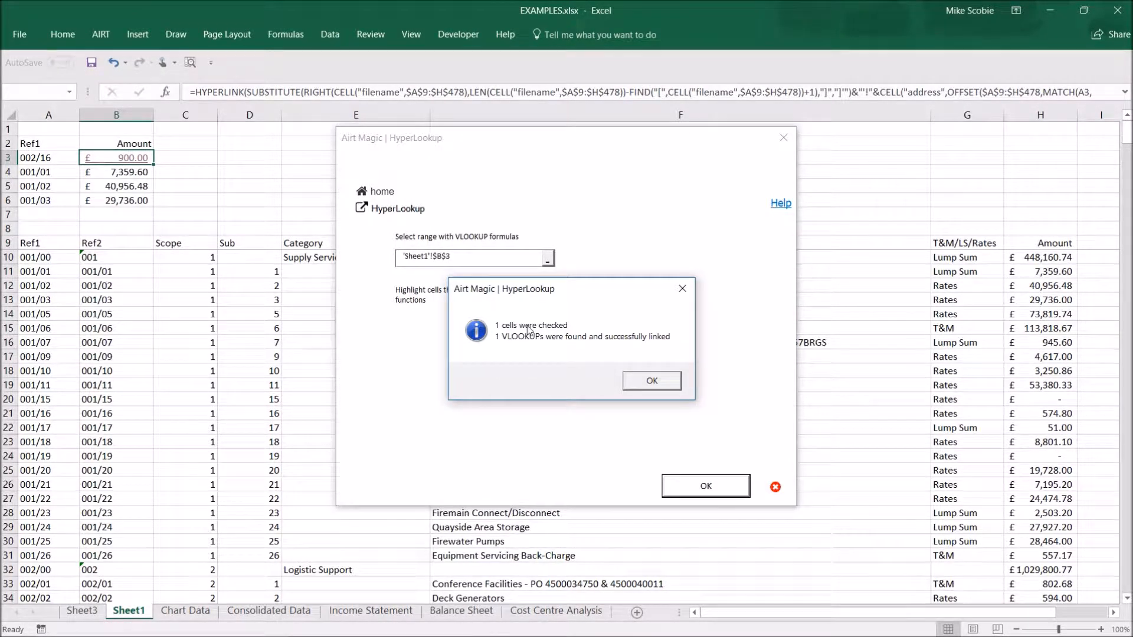
{"action": "mouse_move", "coordinate": [589, 352]}
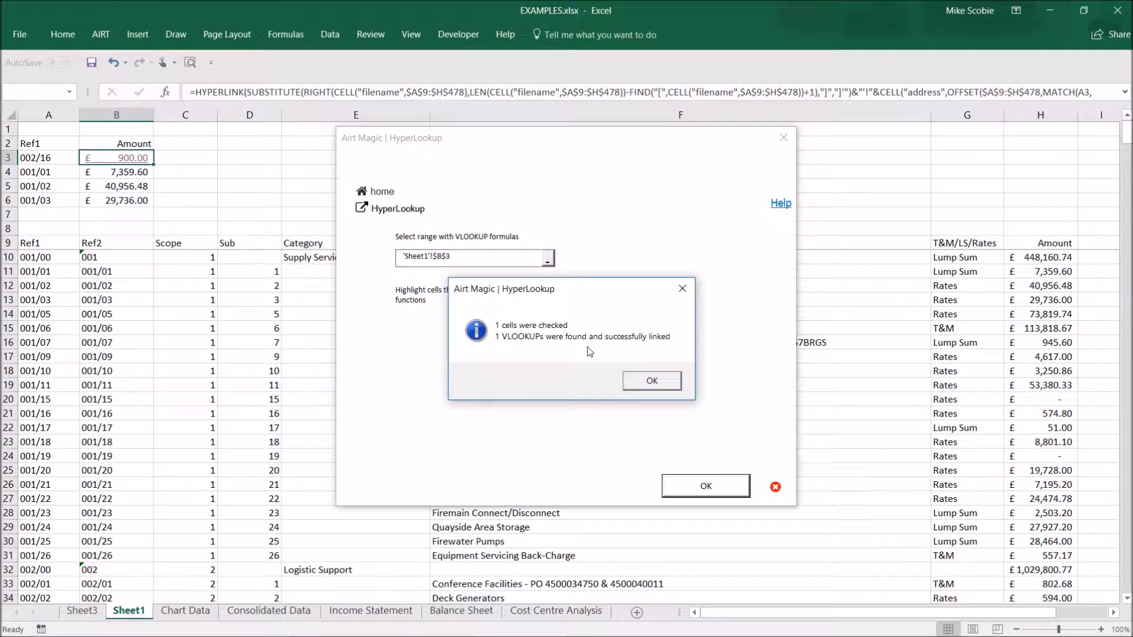
{"action": "left_click", "coordinate": [648, 381]}
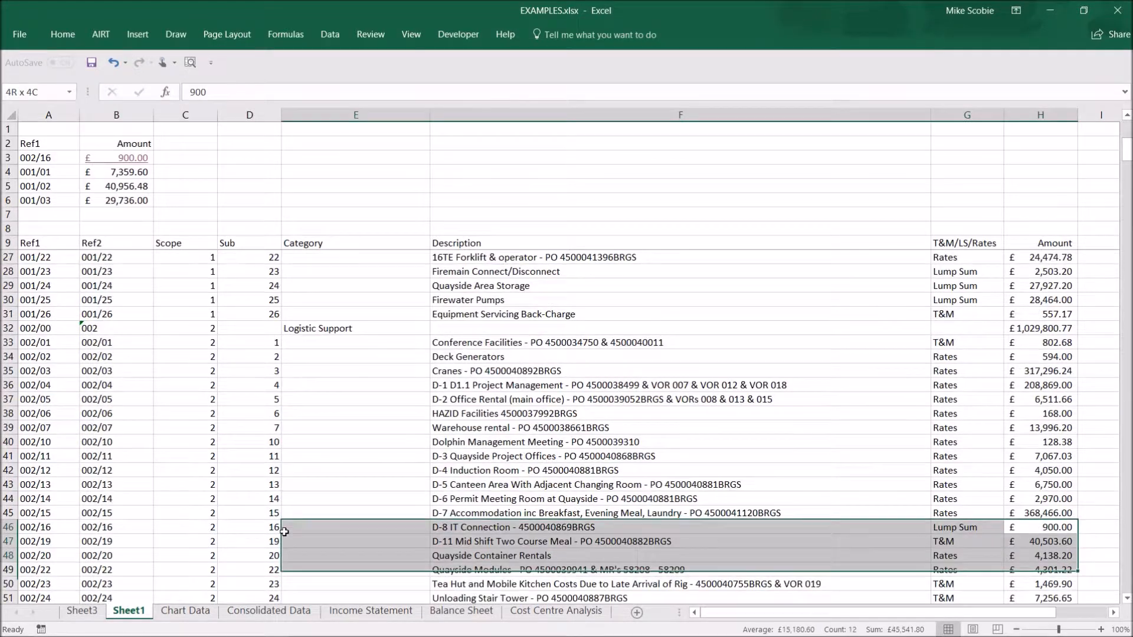
Step: Convert the remaining Sheet1 amount lookups in B4:B6 into HyperLookup links
{"action": "left_click", "coordinate": [1038, 526]}
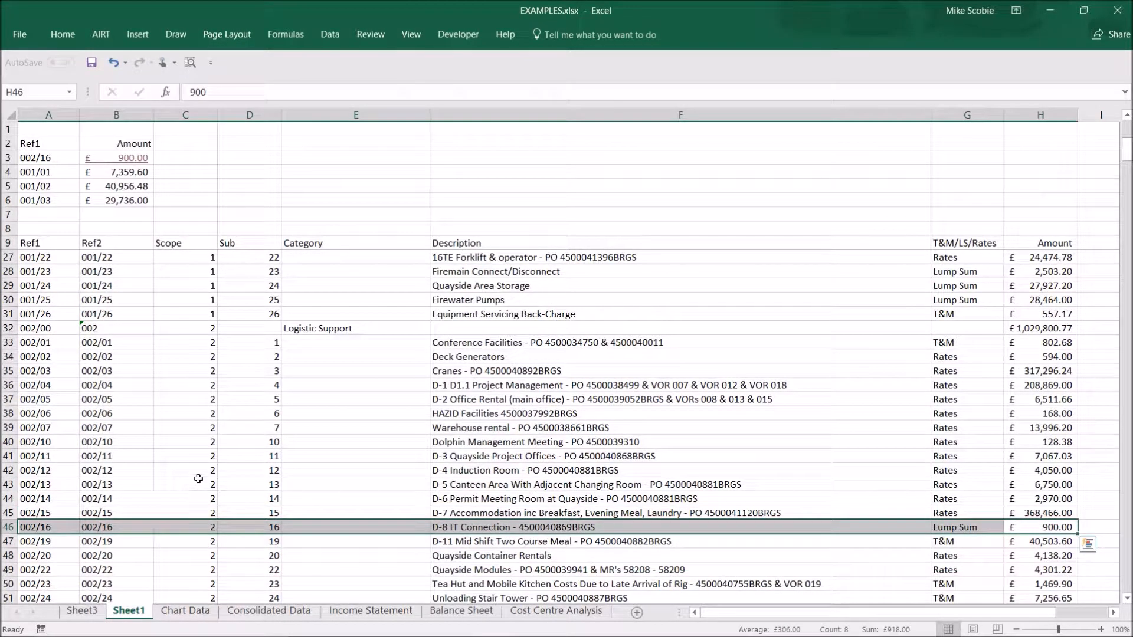
{"action": "left_click", "coordinate": [115, 171]}
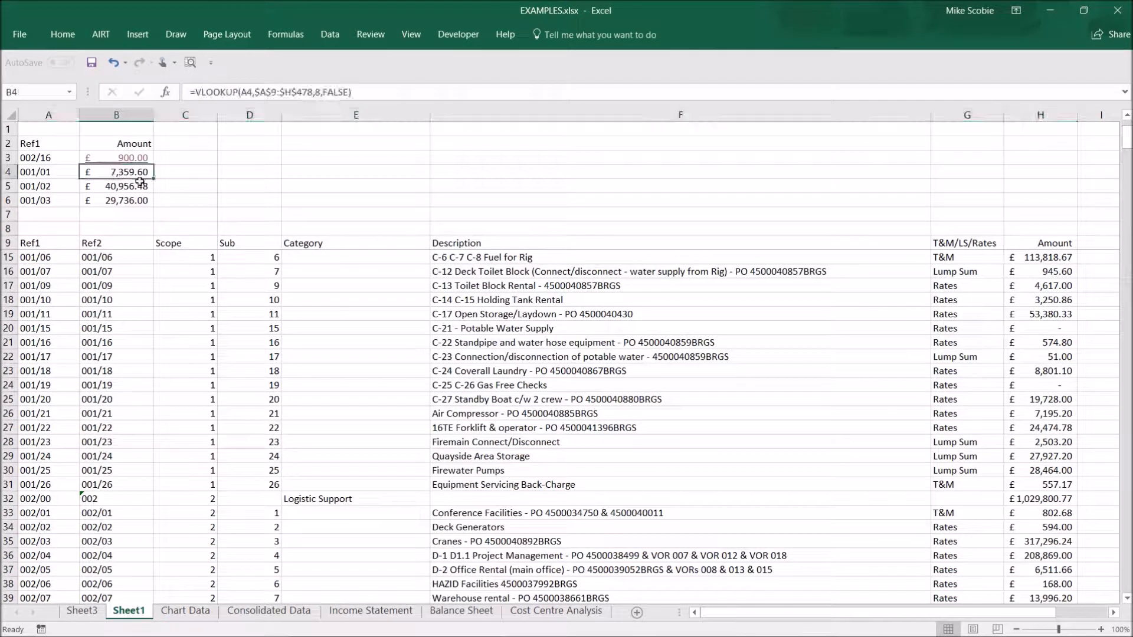
{"action": "mouse_move", "coordinate": [250, 176]}
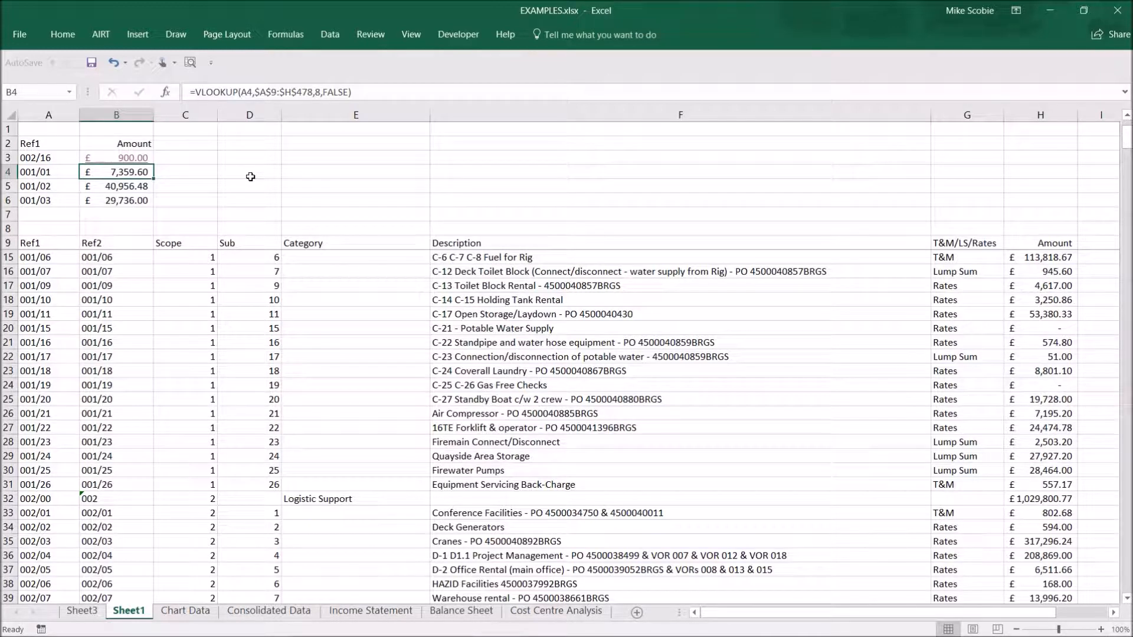
{"action": "left_click", "coordinate": [117, 157]}
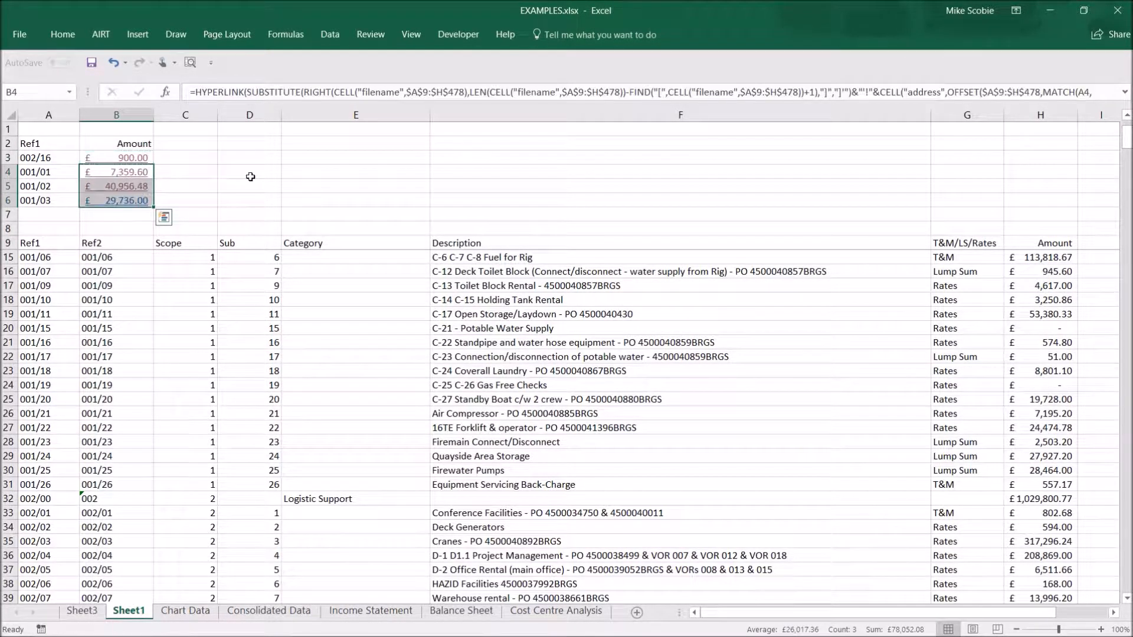
{"action": "left_click", "coordinate": [47, 171]}
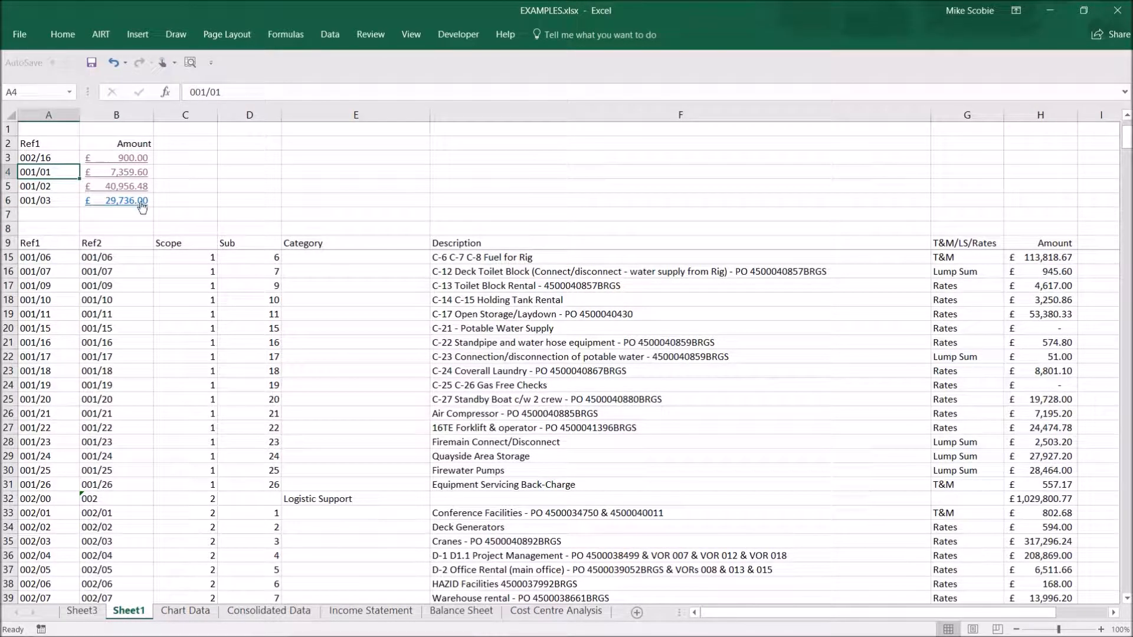
Step: Follow the 29,736.00 link to its 001/03 source row 13
{"action": "left_click", "coordinate": [1041, 298]}
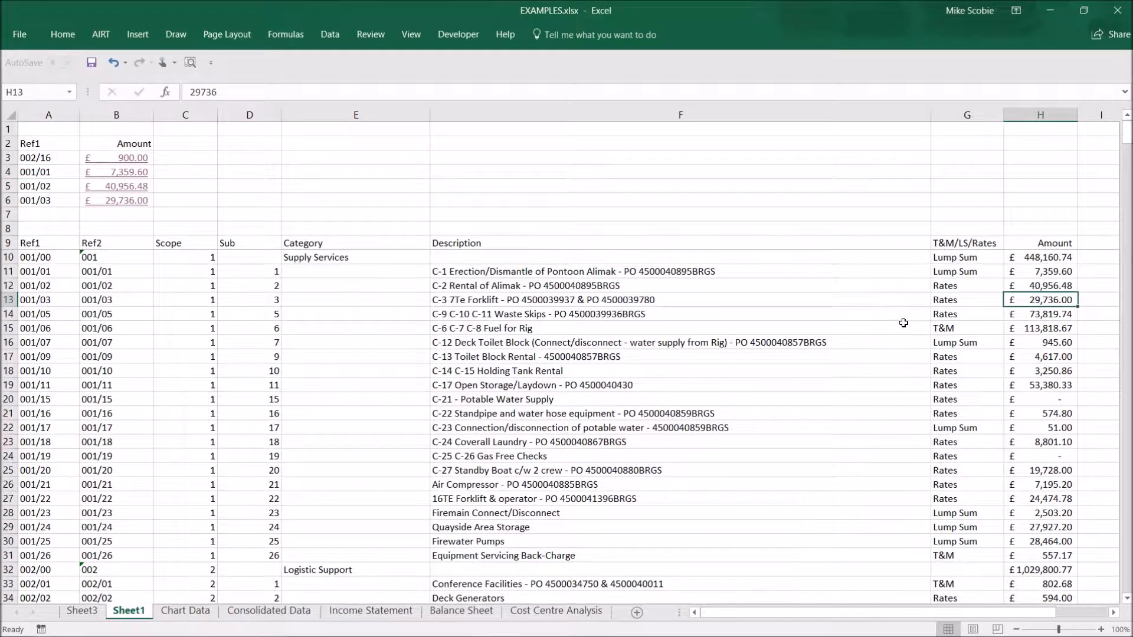
{"action": "mouse_move", "coordinate": [61, 298]}
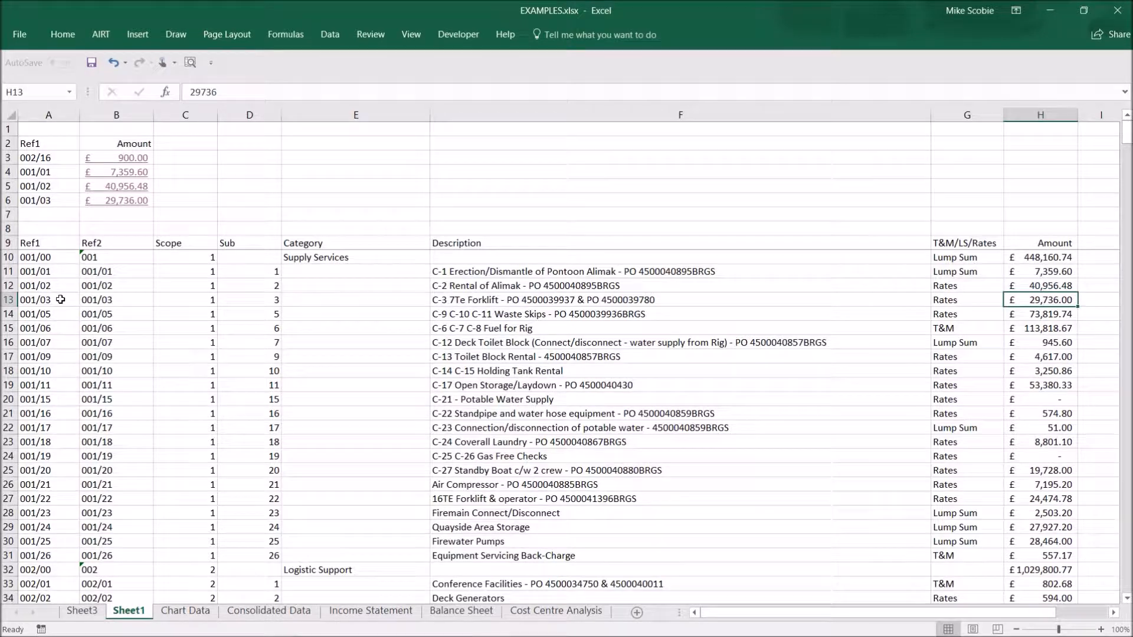
{"action": "left_click", "coordinate": [47, 298]}
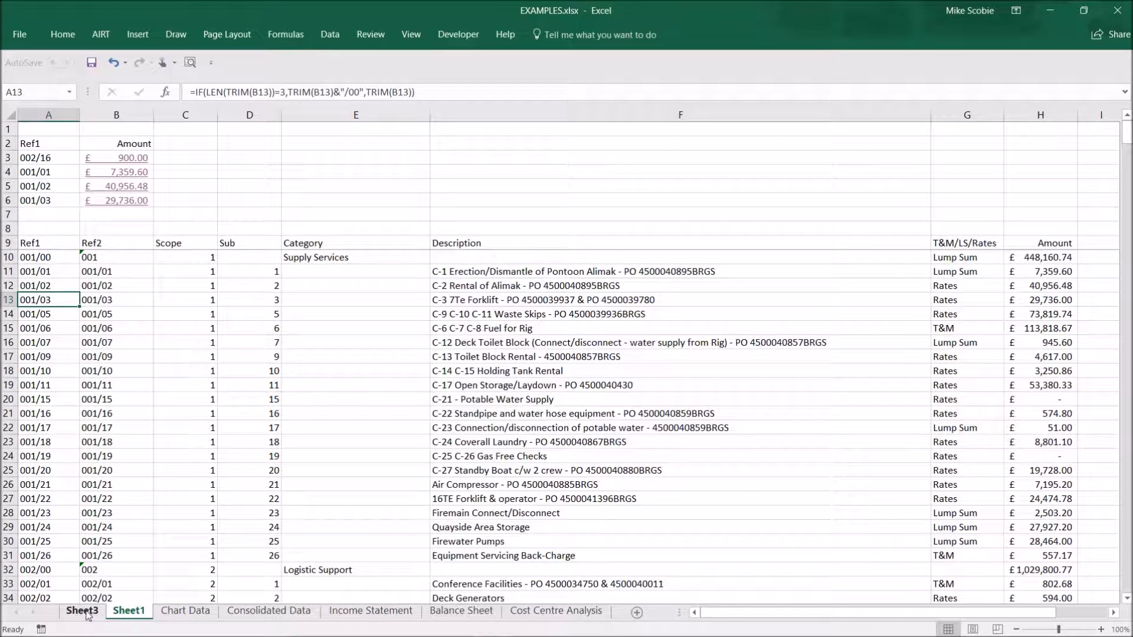
Step: On Sheet3, convert the 900.00 lookup in B4 for 002/16 into a HyperLookup link and confirm
{"action": "left_click", "coordinate": [81, 610]}
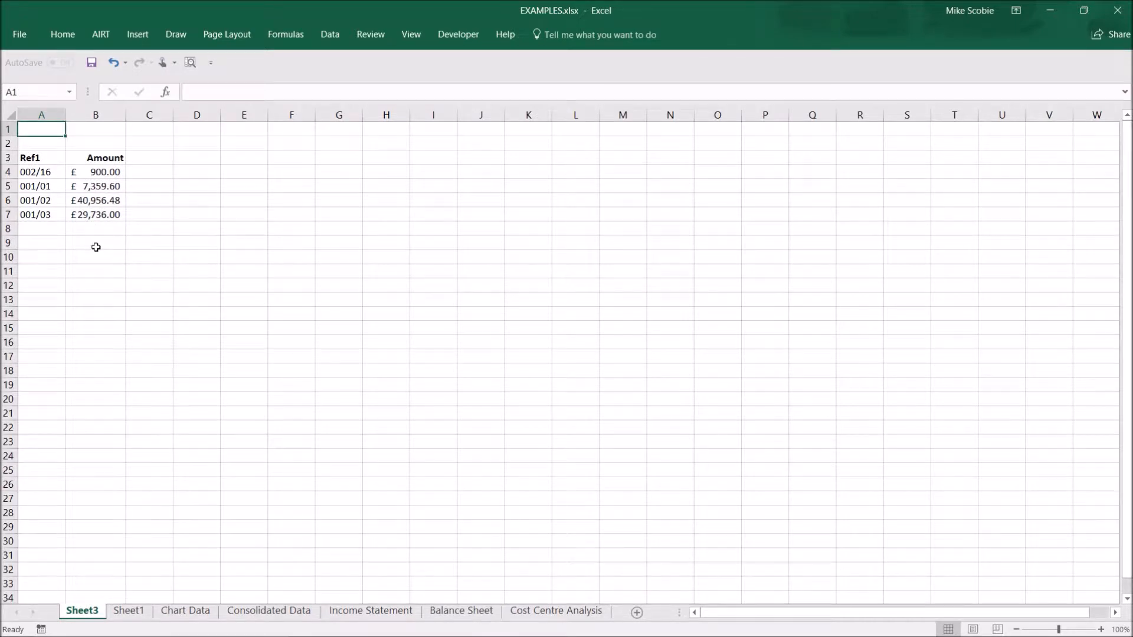
{"action": "left_click", "coordinate": [95, 242]}
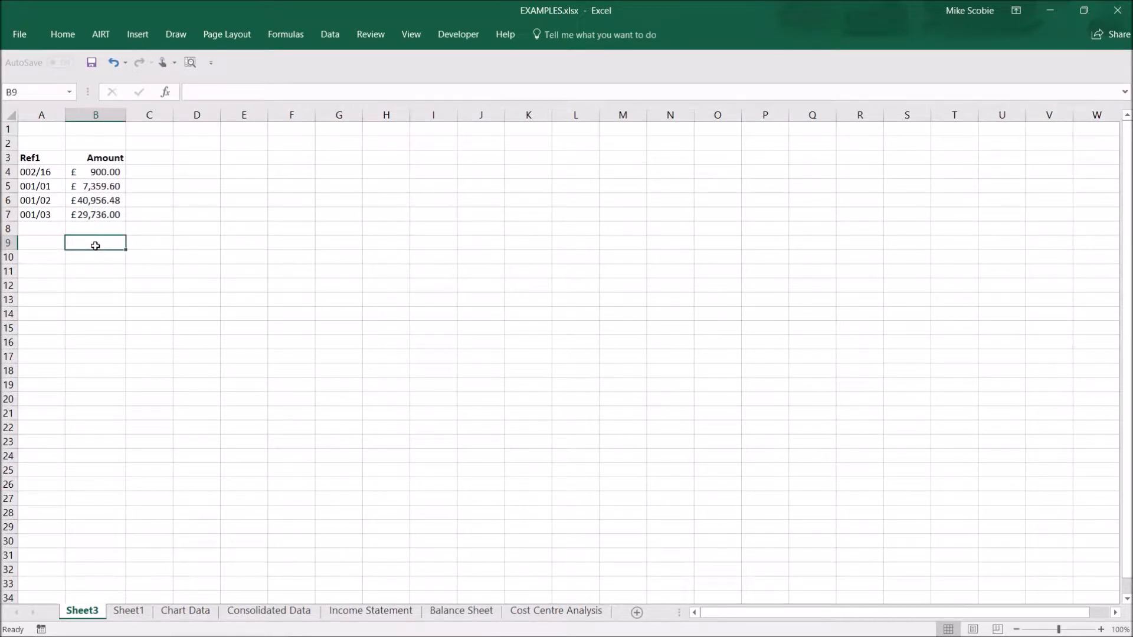
{"action": "mouse_move", "coordinate": [95, 173]}
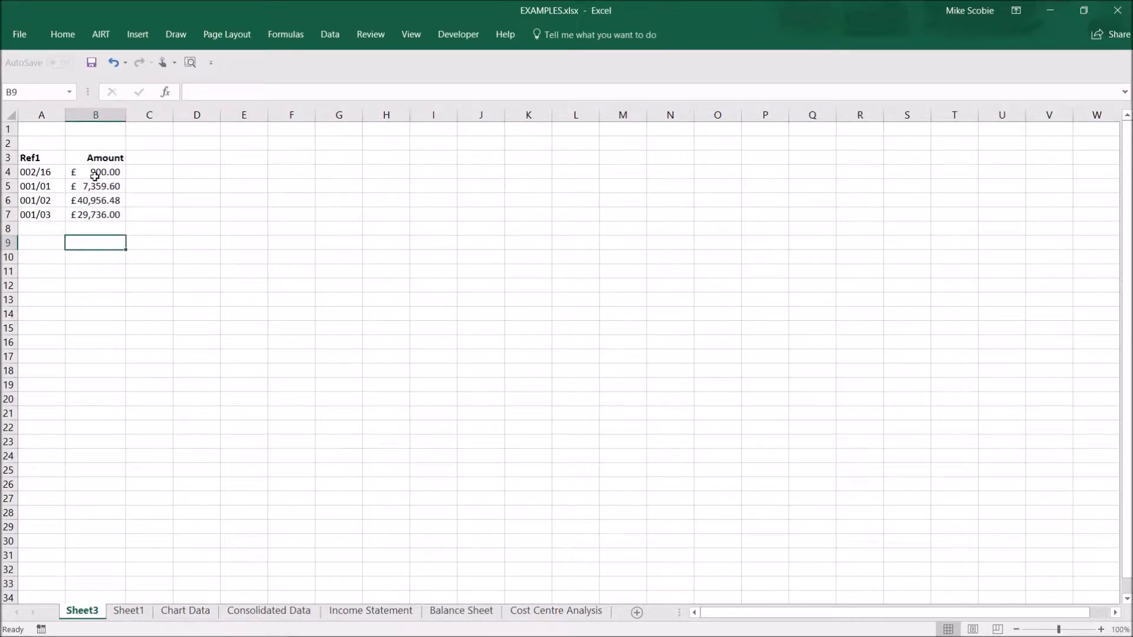
{"action": "left_click", "coordinate": [95, 173]}
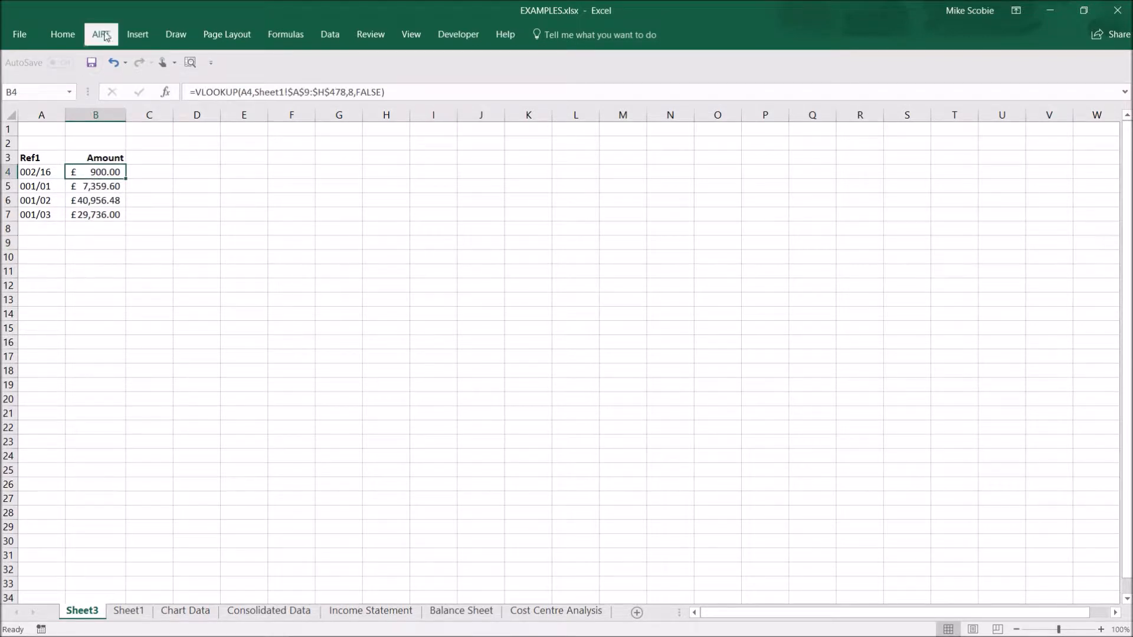
{"action": "left_click", "coordinate": [99, 35]}
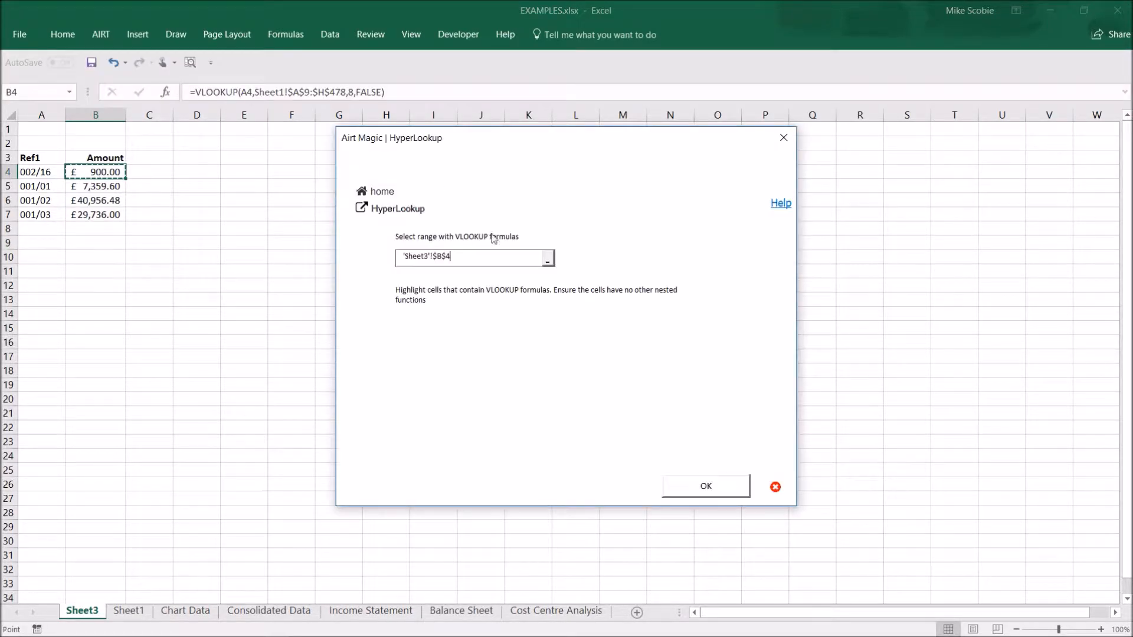
{"action": "left_click", "coordinate": [705, 485]}
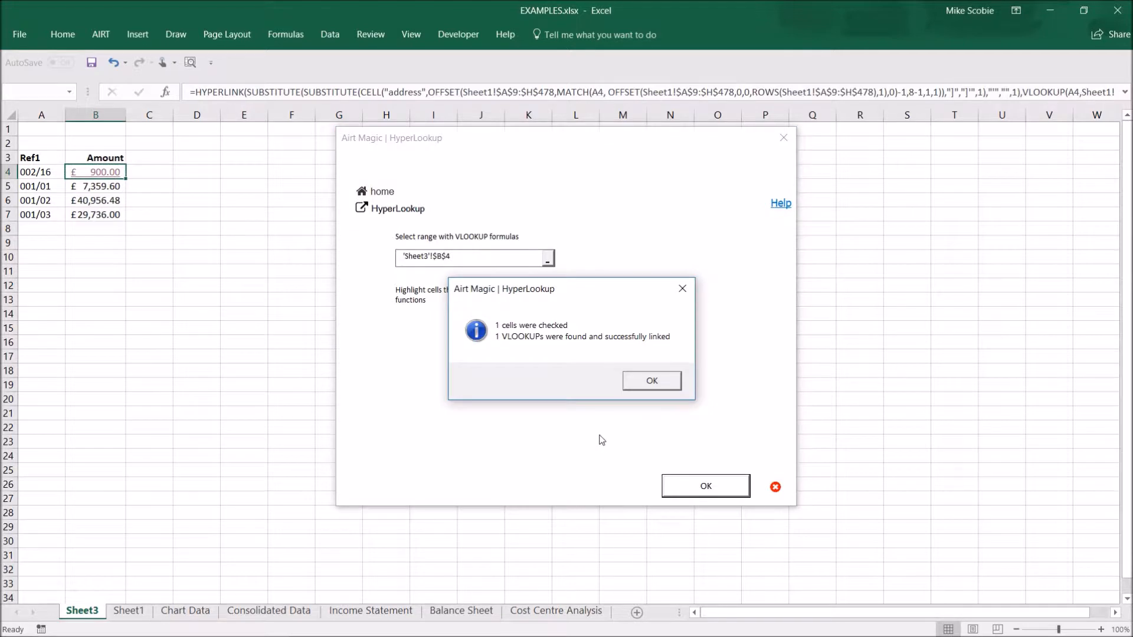
{"action": "left_click", "coordinate": [652, 381]}
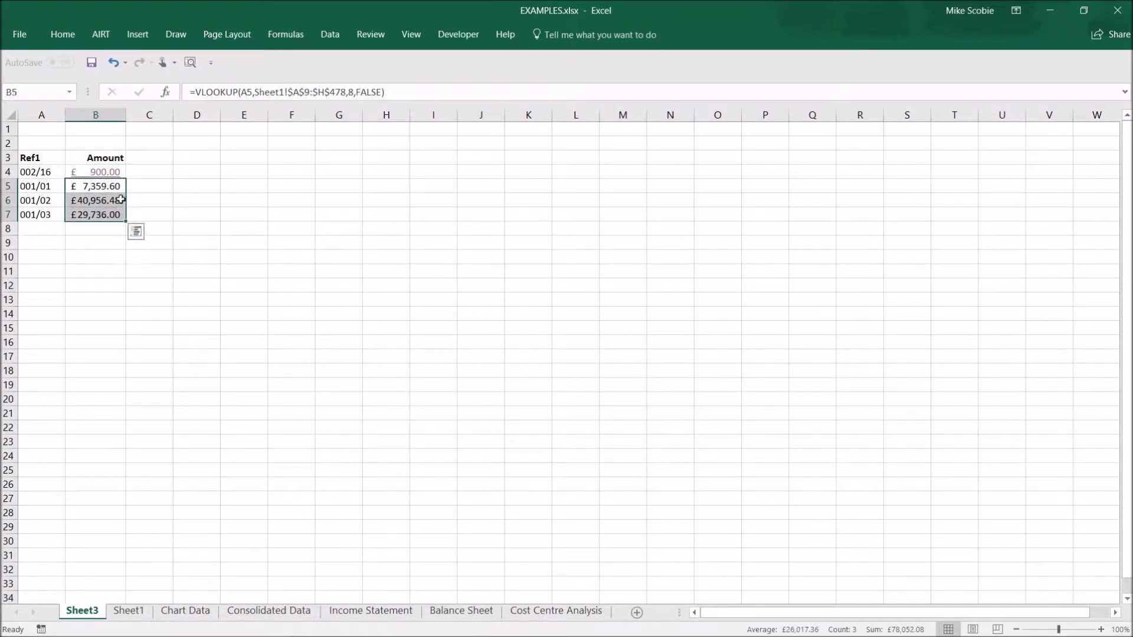
Step: Convert the three Sheet3 lookups in B5:B7 into HyperLookup links via AIRT and confirm
{"action": "left_click", "coordinate": [100, 34]}
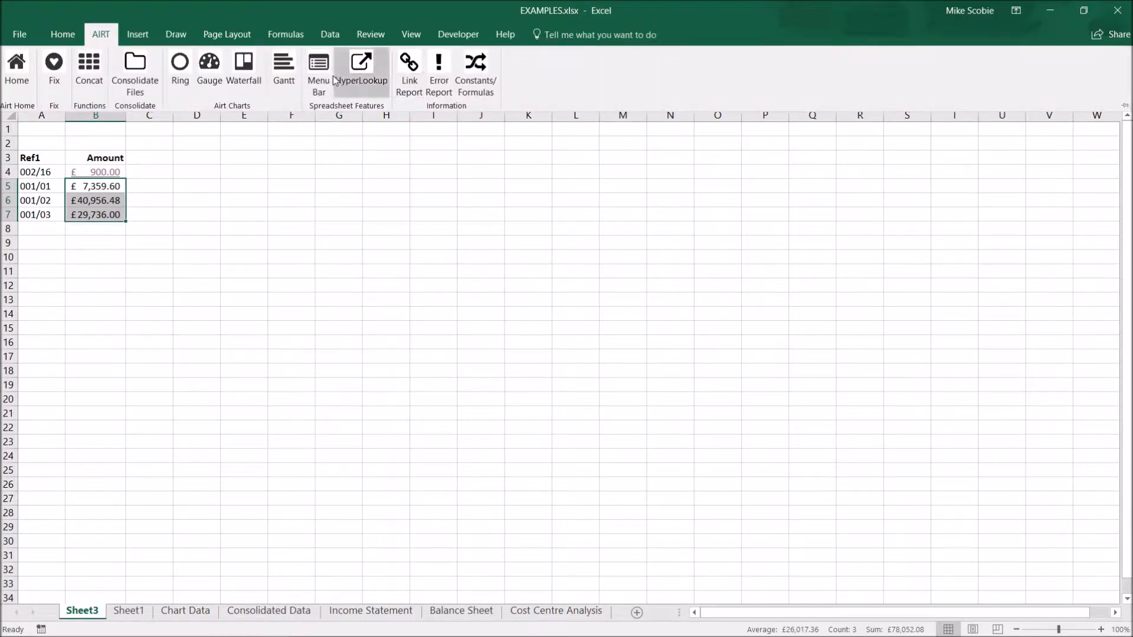
{"action": "left_click", "coordinate": [317, 72]}
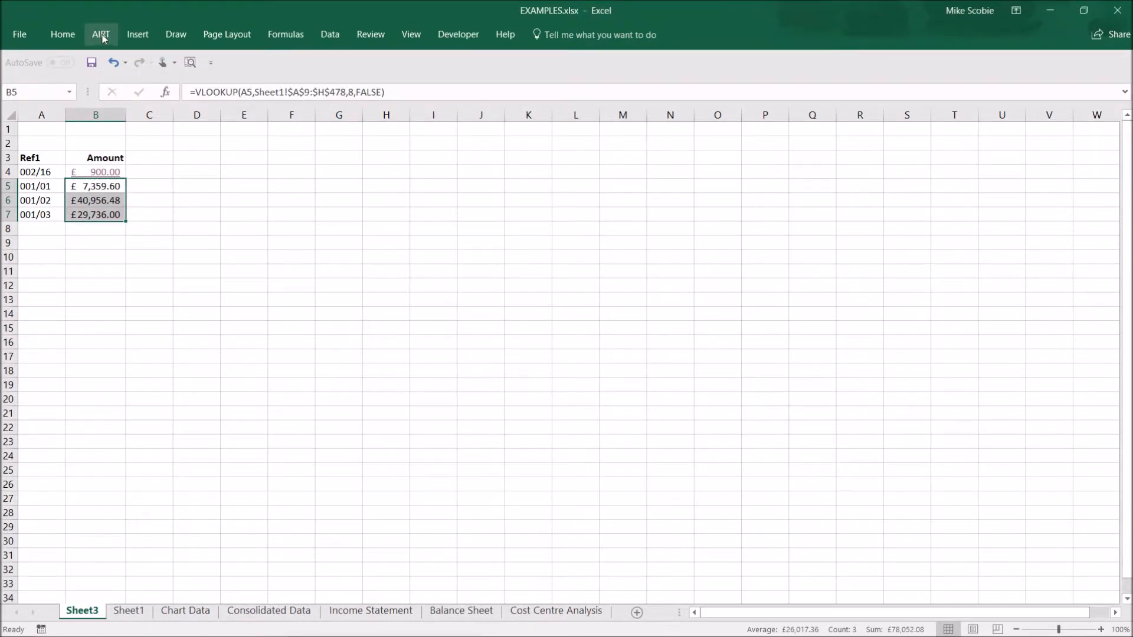
{"action": "left_click", "coordinate": [100, 34]}
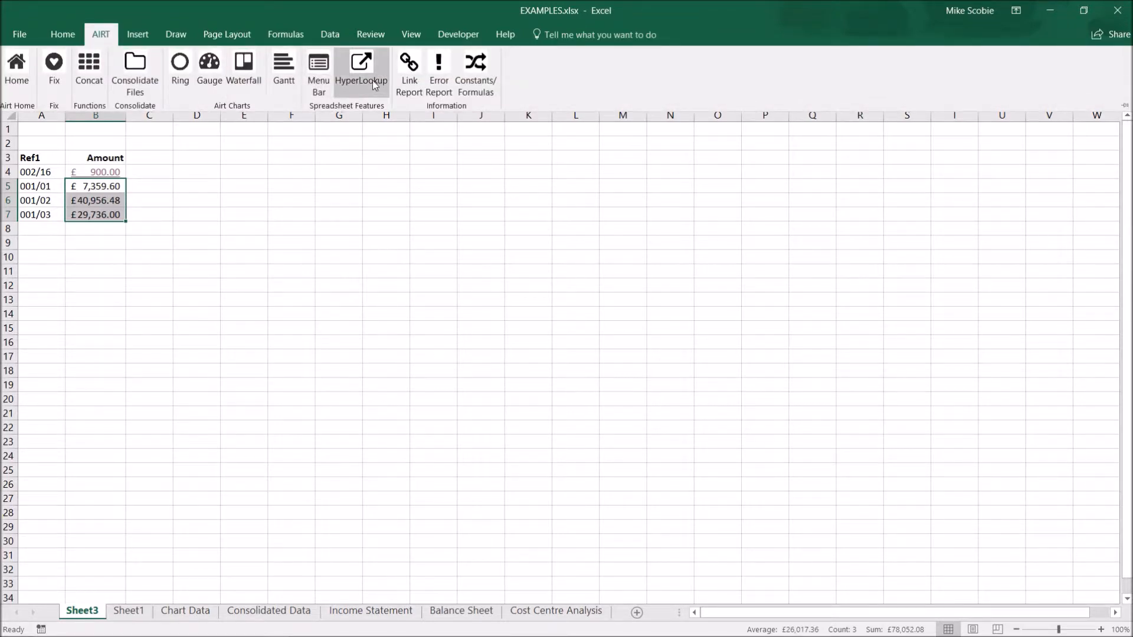
{"action": "left_click", "coordinate": [361, 68]}
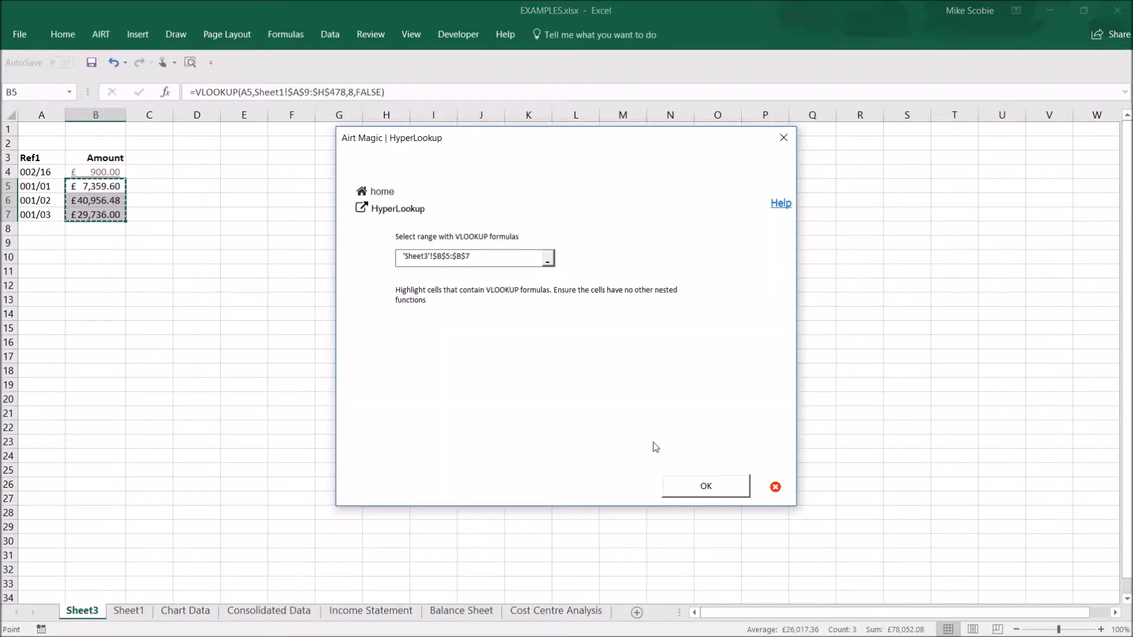
{"action": "left_click", "coordinate": [706, 485]}
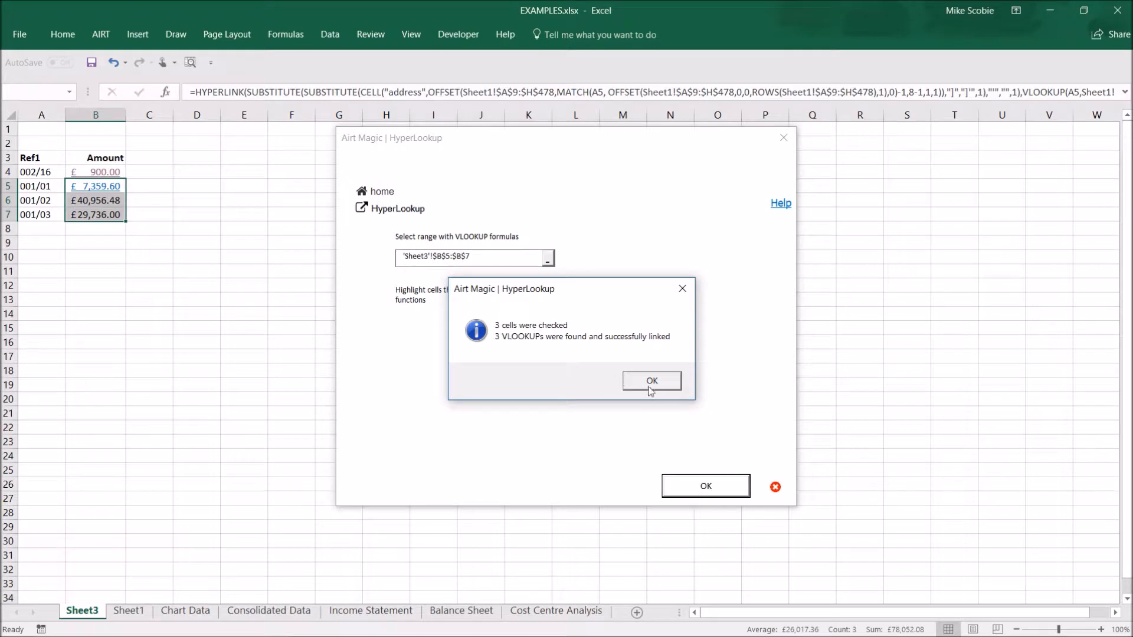
{"action": "left_click", "coordinate": [651, 381]}
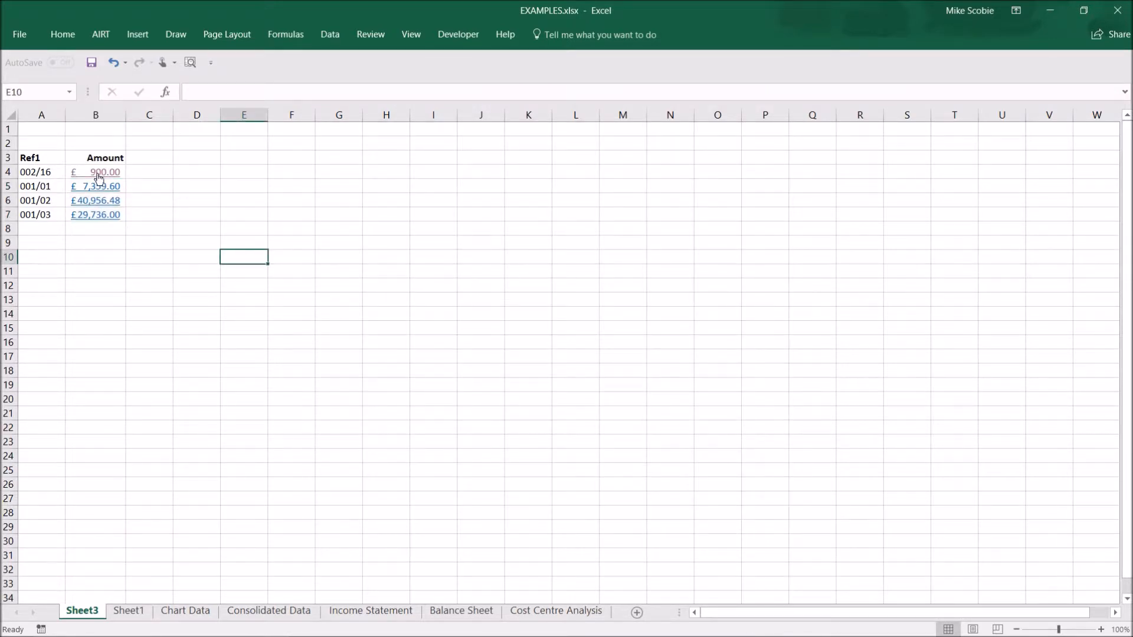
Step: Follow the 900.00 link to its 002/16 row on Sheet1, then return to Sheet3
{"action": "left_click", "coordinate": [129, 615]}
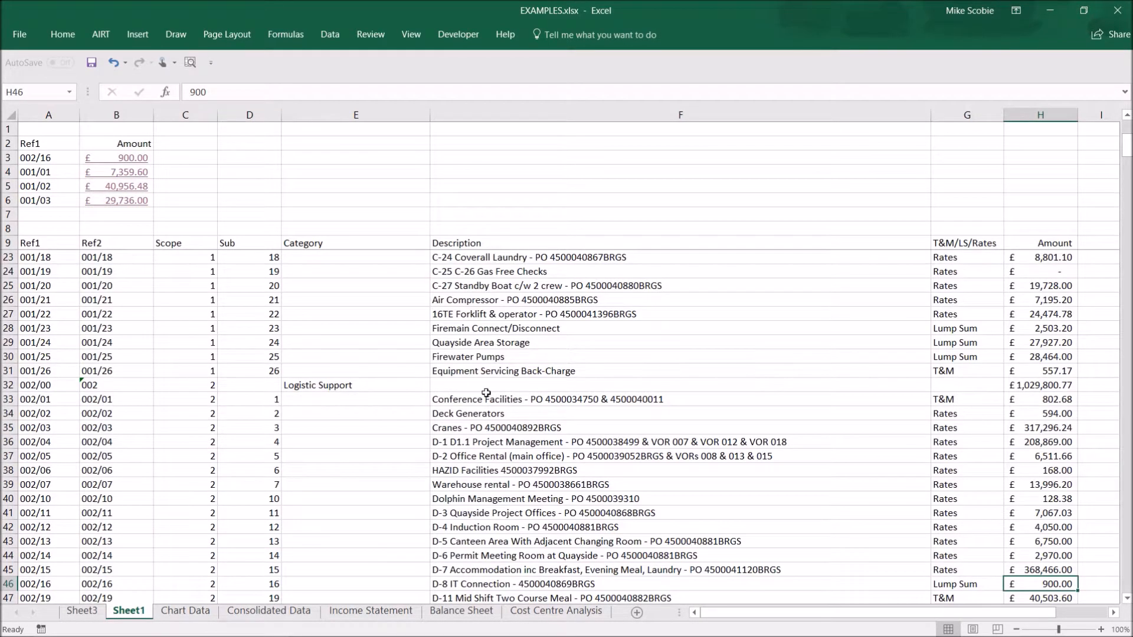
{"action": "scroll", "scroll_direction": "down", "scroll_amount": 3}
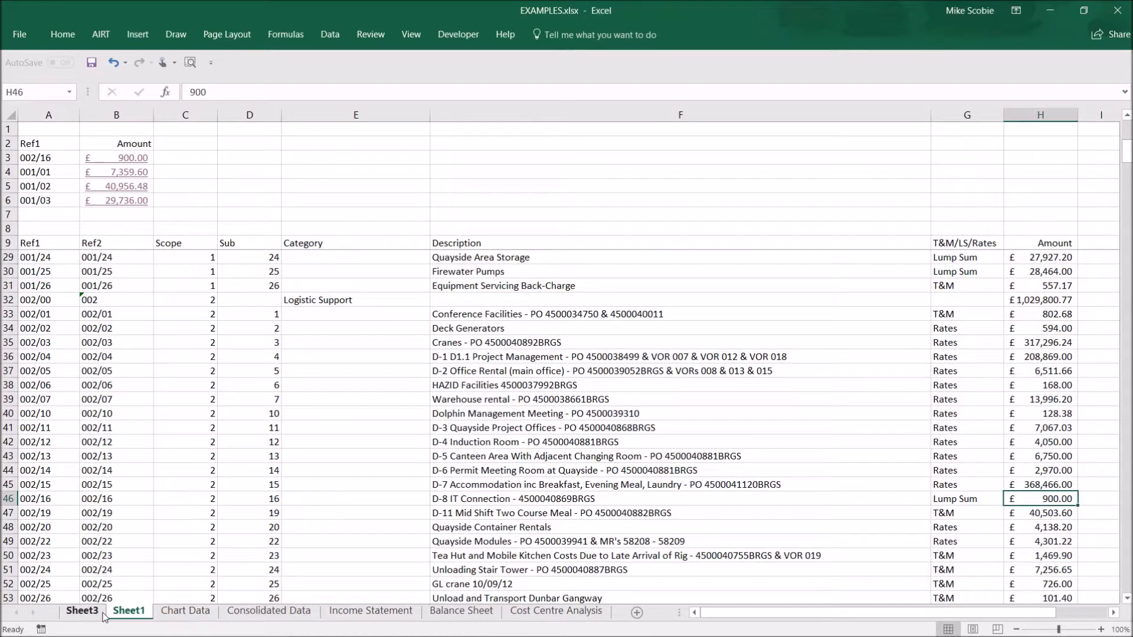
{"action": "left_click", "coordinate": [81, 610]}
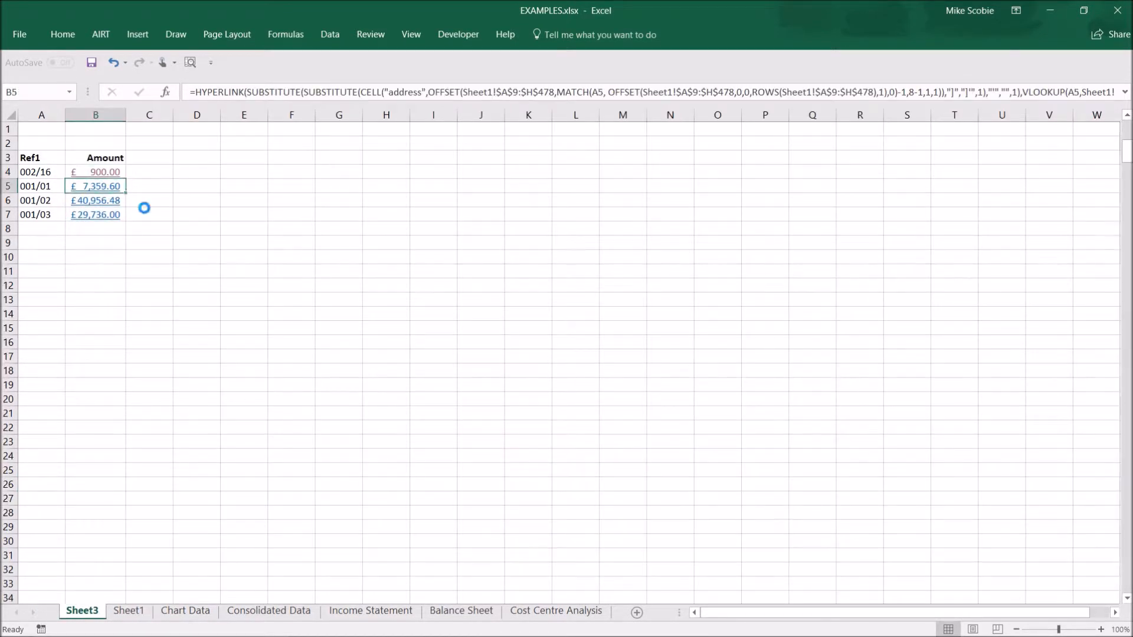